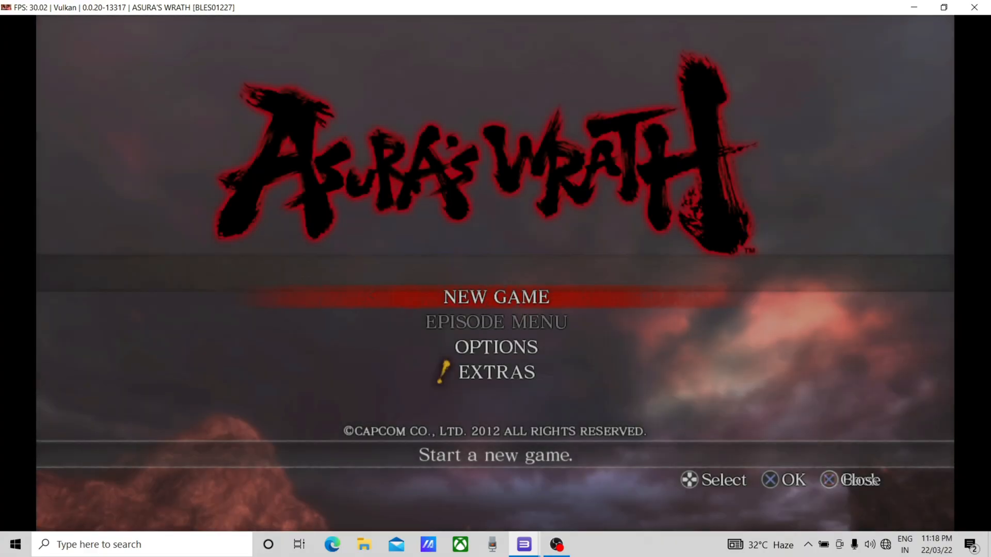
# Save the game in Asura's Wrath and dismiss the save confirmation.
pyautogui.click(496, 297)
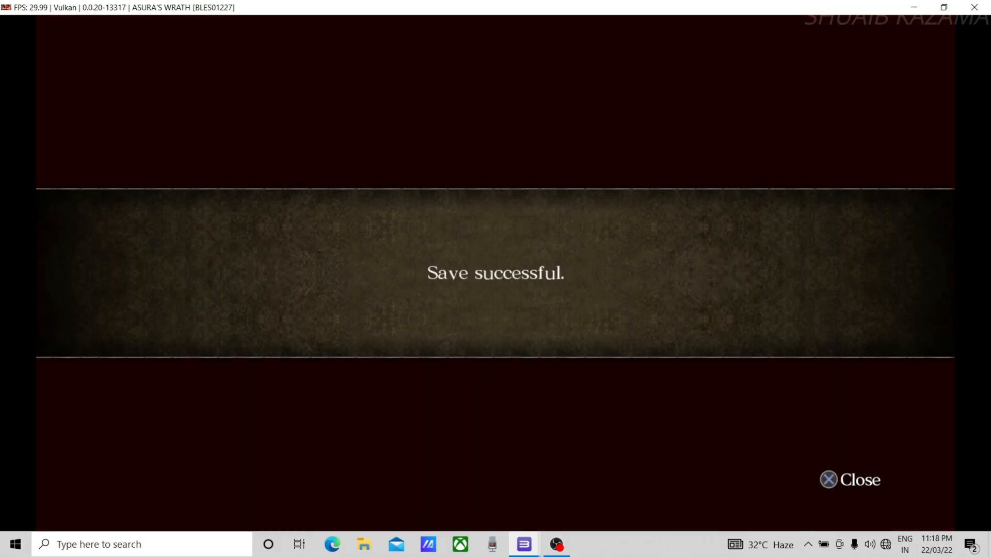
pyautogui.click(849, 480)
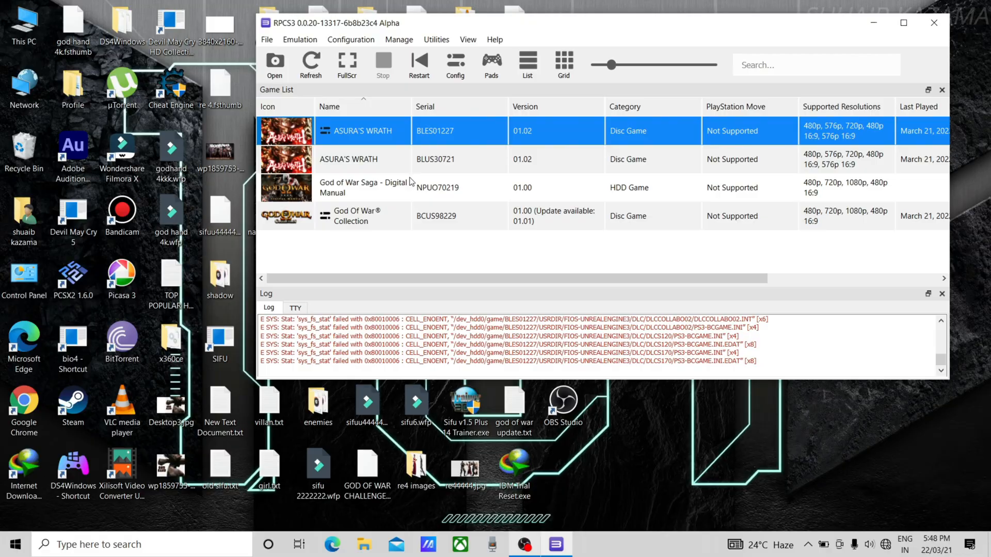
pyautogui.moveTo(393, 133)
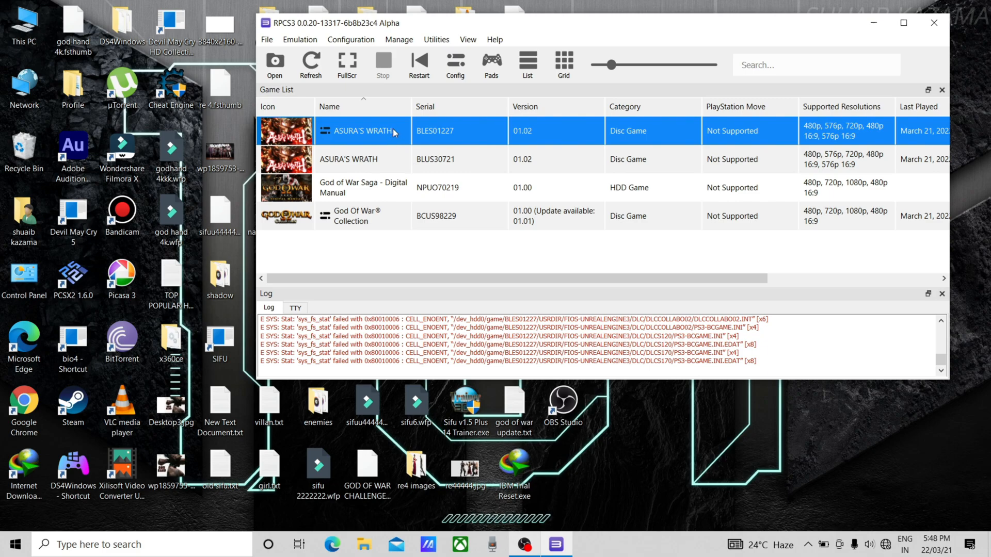
# Bring up Change Custom Configuration from the Asura's Wrath BLES01227 entry's context menu.
pyautogui.rightClick(364, 132)
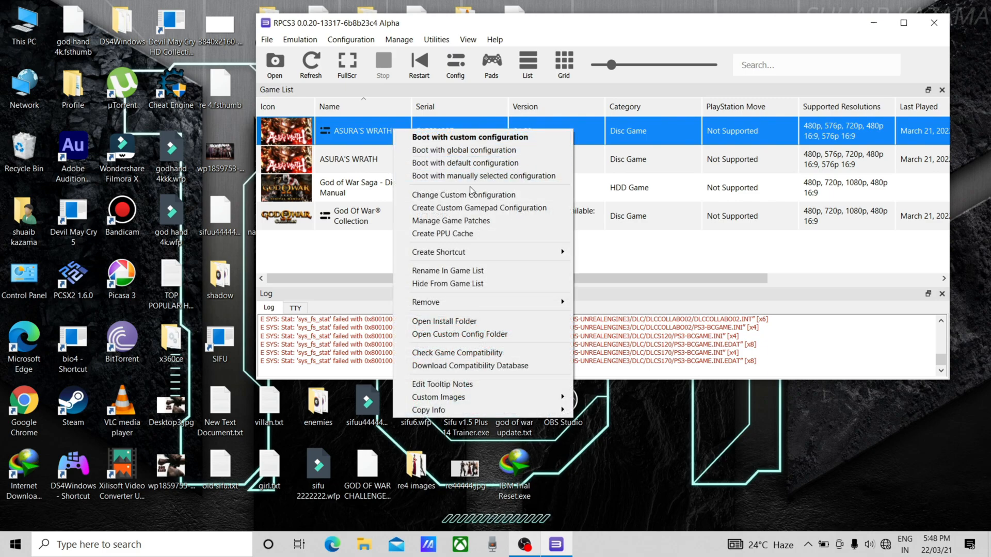
pyautogui.moveTo(463, 195)
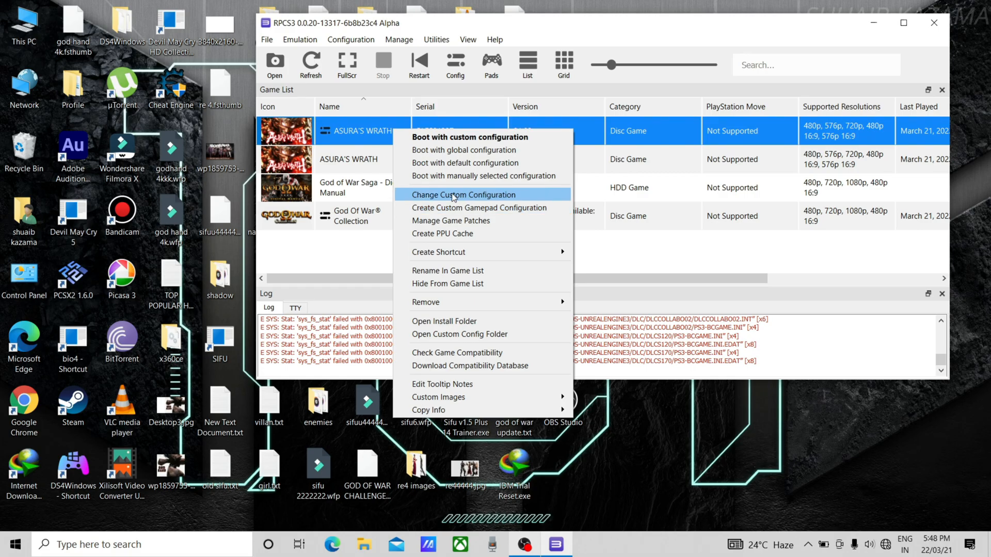
pyautogui.click(444, 199)
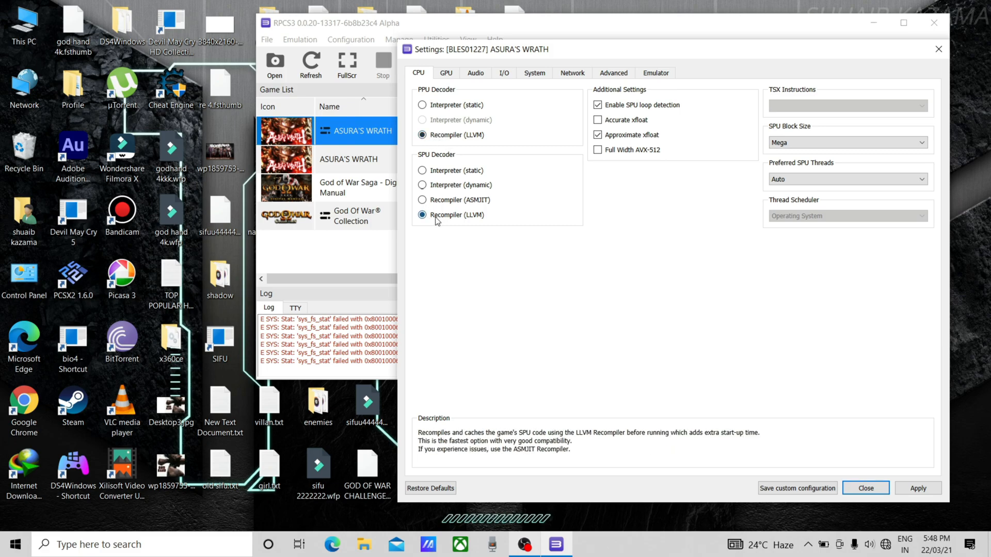
pyautogui.moveTo(568, 131)
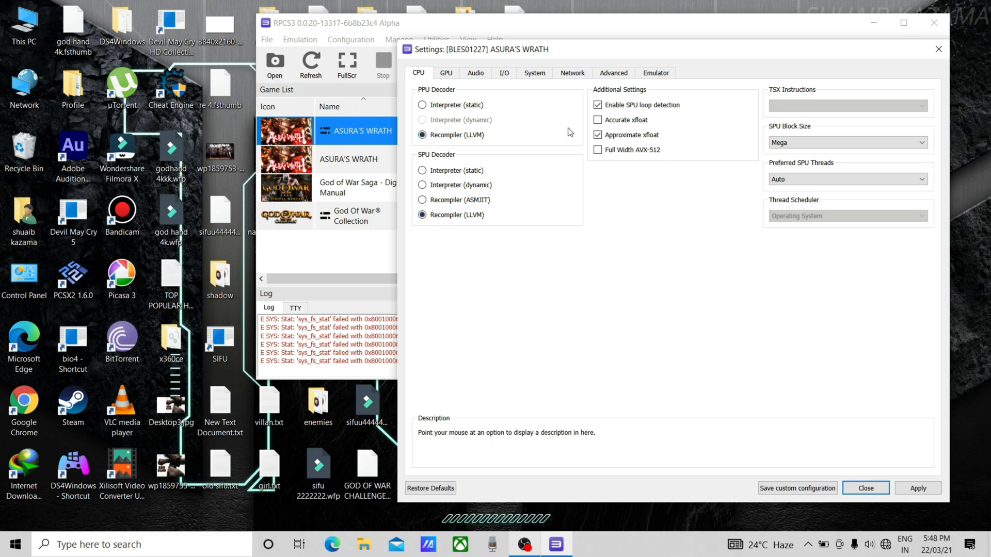
pyautogui.moveTo(597, 105)
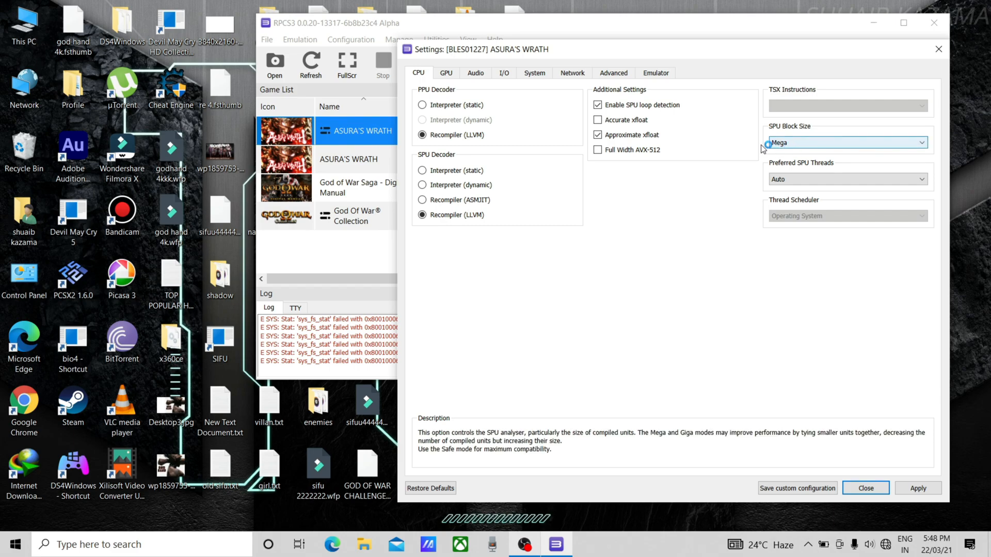
# Review GPU settings — Vulkan renderer, 300% resolution, 60 fps framelimit — then move to Audio.
pyautogui.click(446, 72)
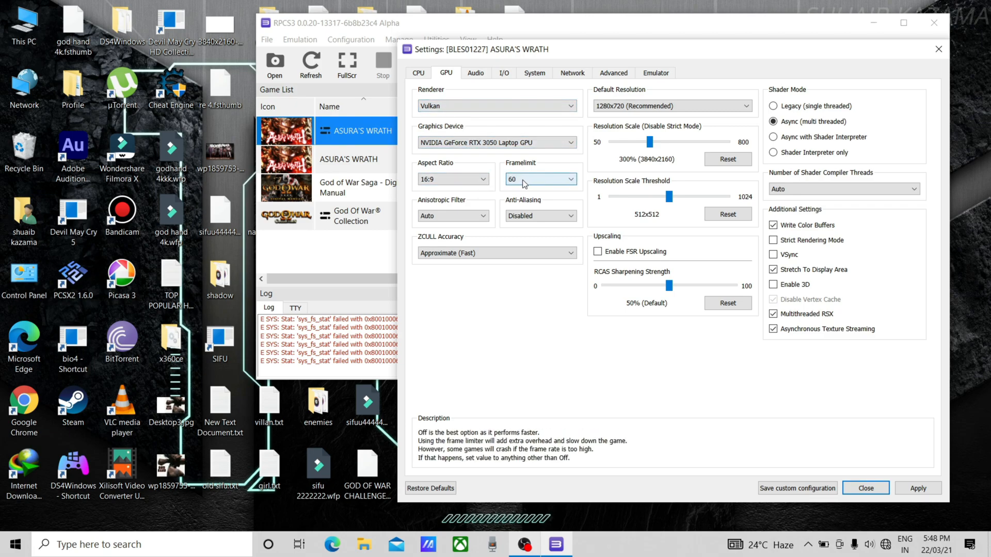
pyautogui.moveTo(452, 216)
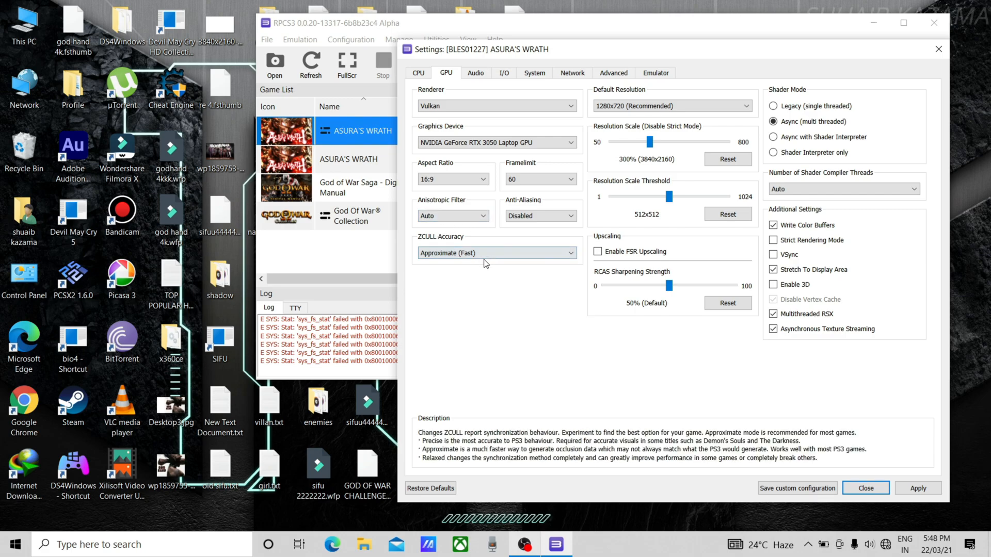
pyautogui.moveTo(517, 260)
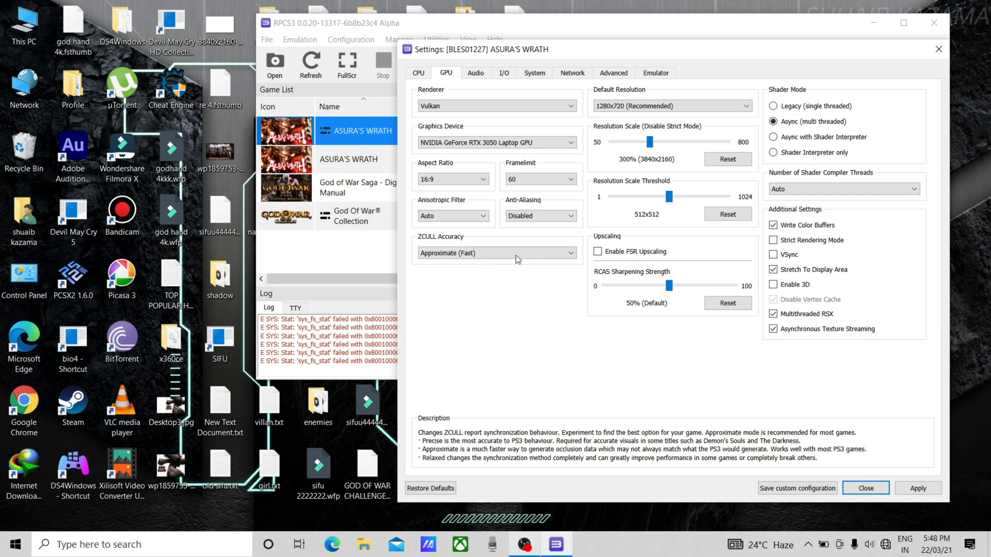
pyautogui.moveTo(648, 143)
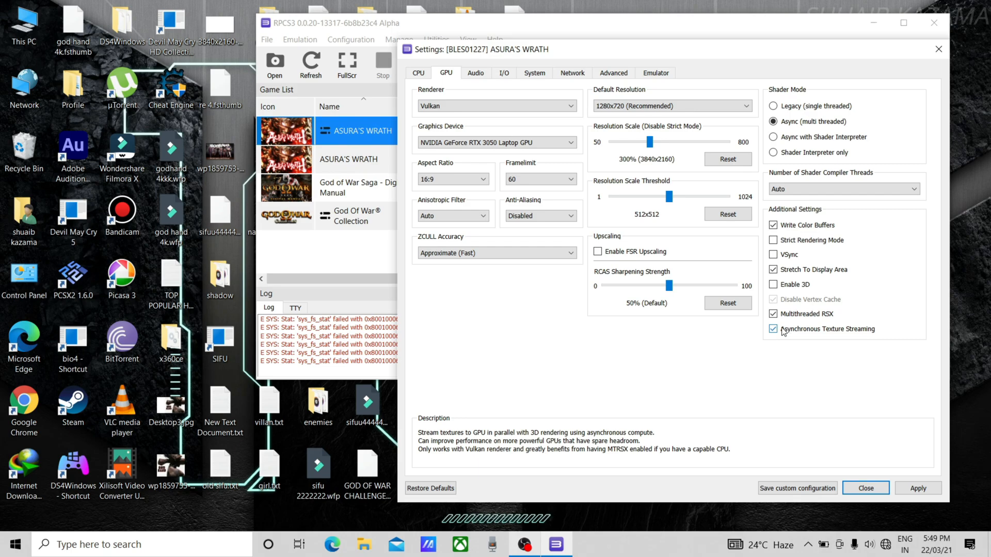
pyautogui.moveTo(803, 321)
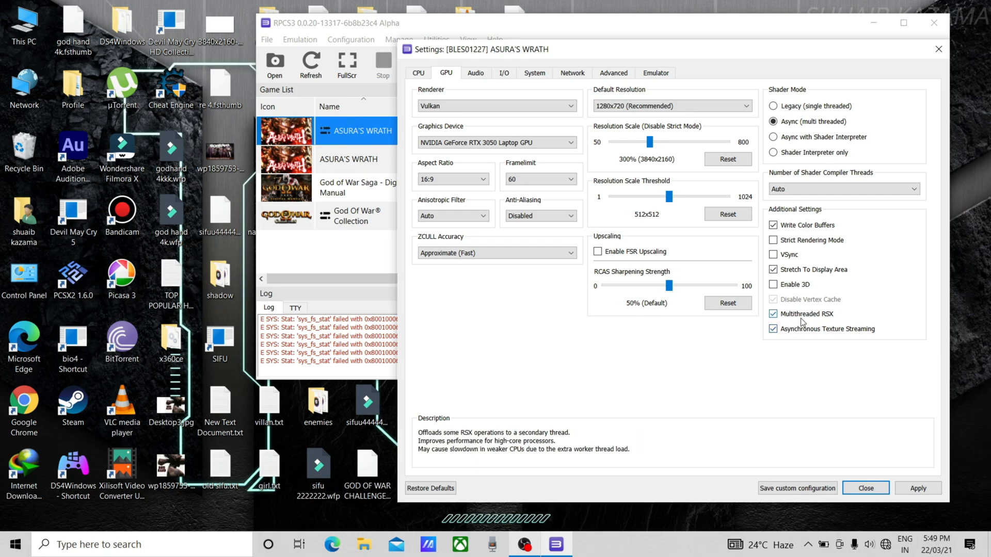
pyautogui.click(475, 72)
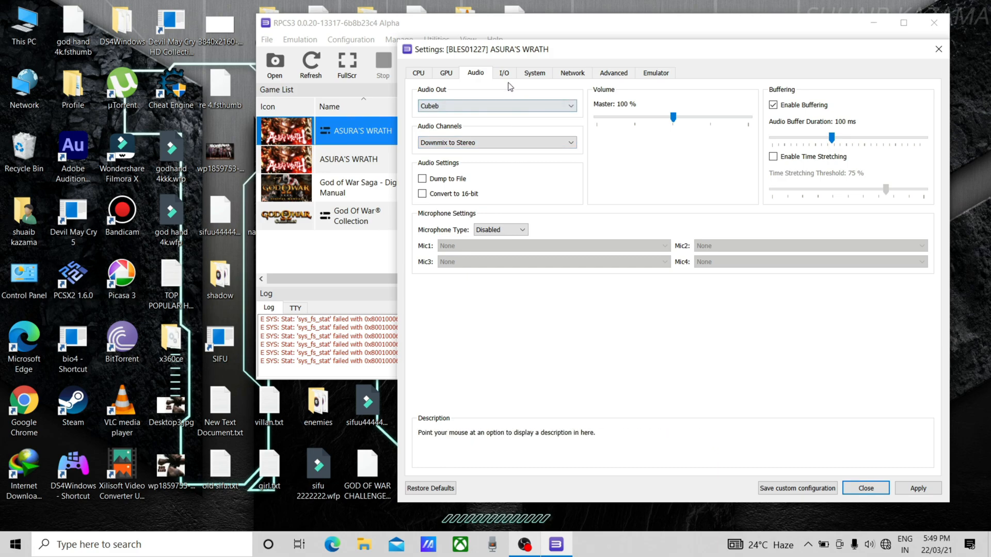
# Page through the System and Network settings to reach the Advanced settings.
pyautogui.click(534, 73)
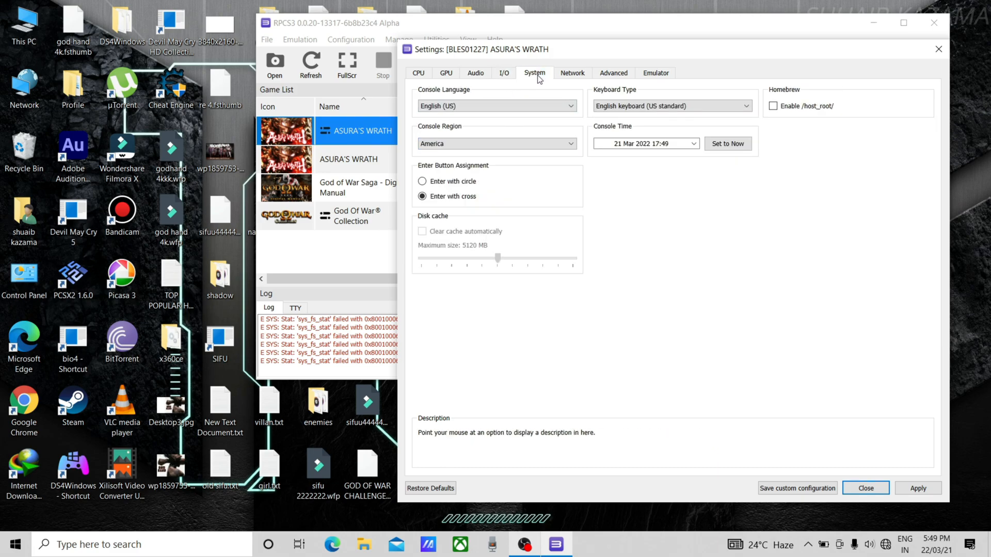
pyautogui.click(572, 72)
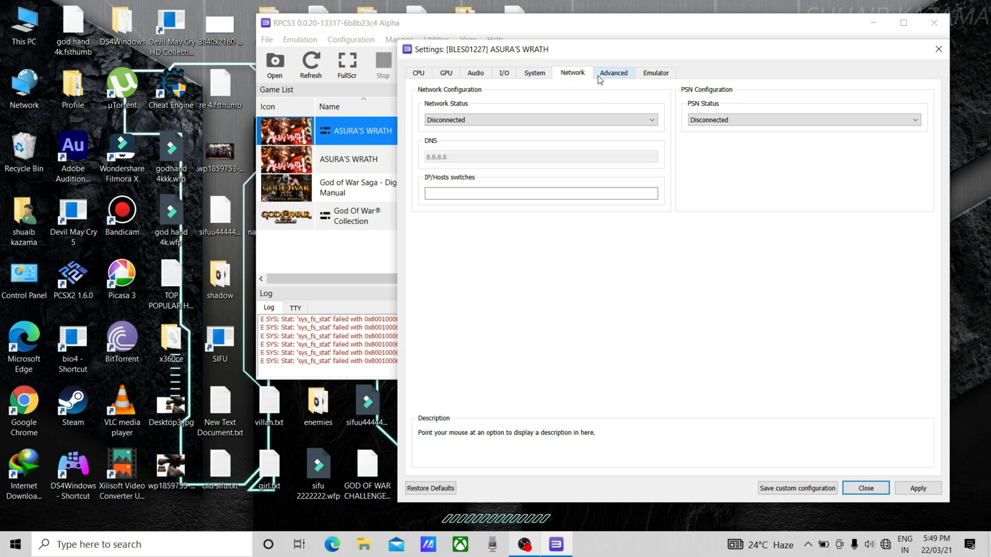
pyautogui.click(612, 73)
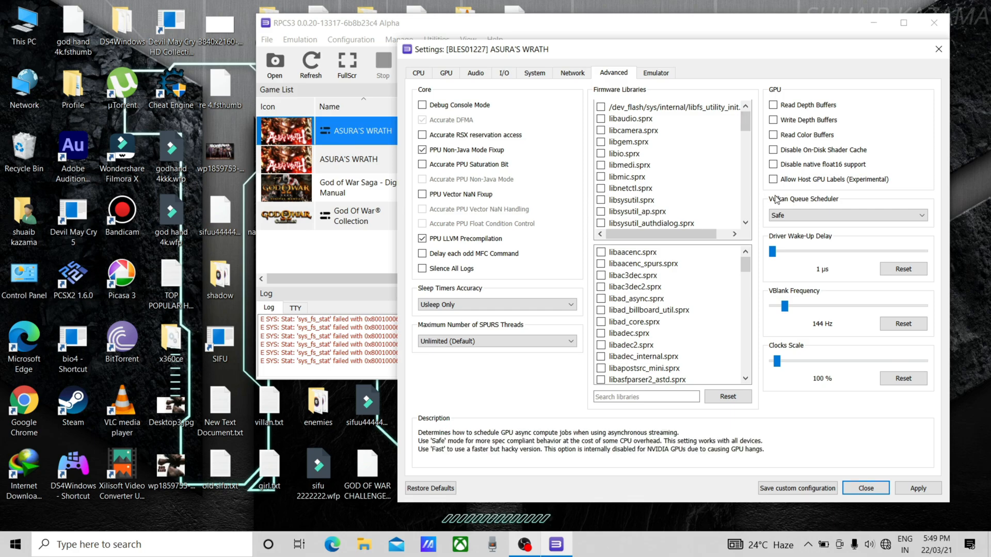
# Keep Vulkan Queue Scheduler on Safe and set VBlank Frequency to 144 Hz.
pyautogui.click(847, 214)
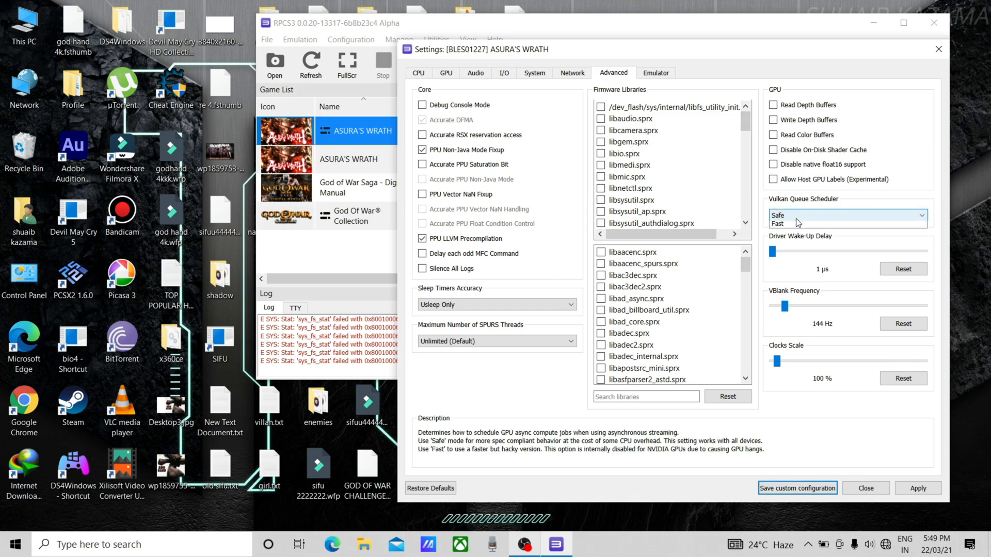
pyautogui.click(780, 214)
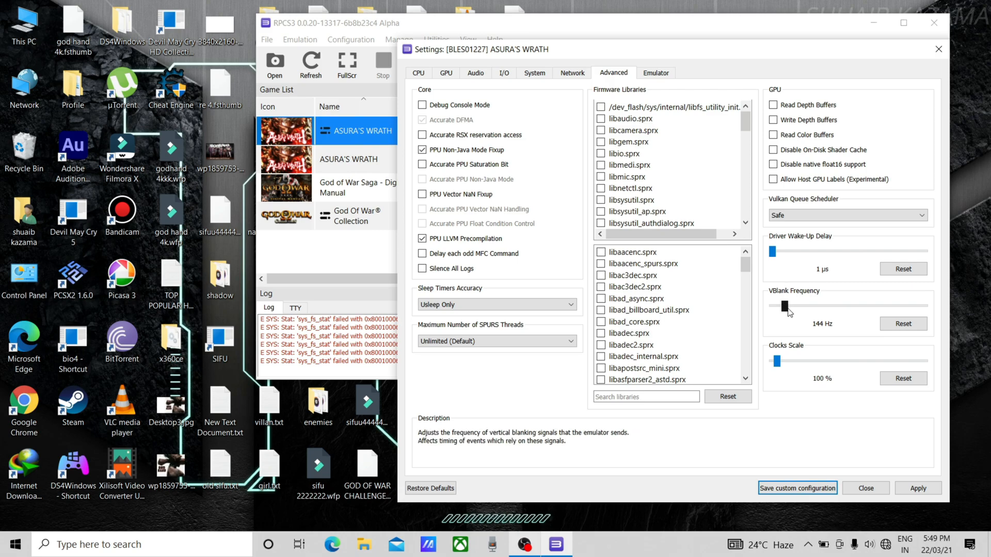
pyautogui.moveTo(789, 306); pyautogui.dragTo(784, 307)
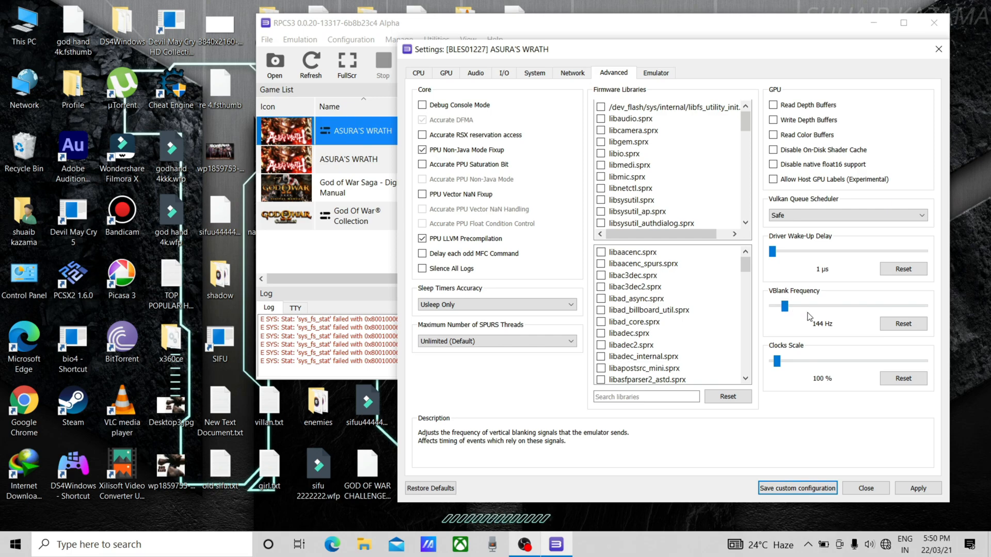
pyautogui.click(655, 72)
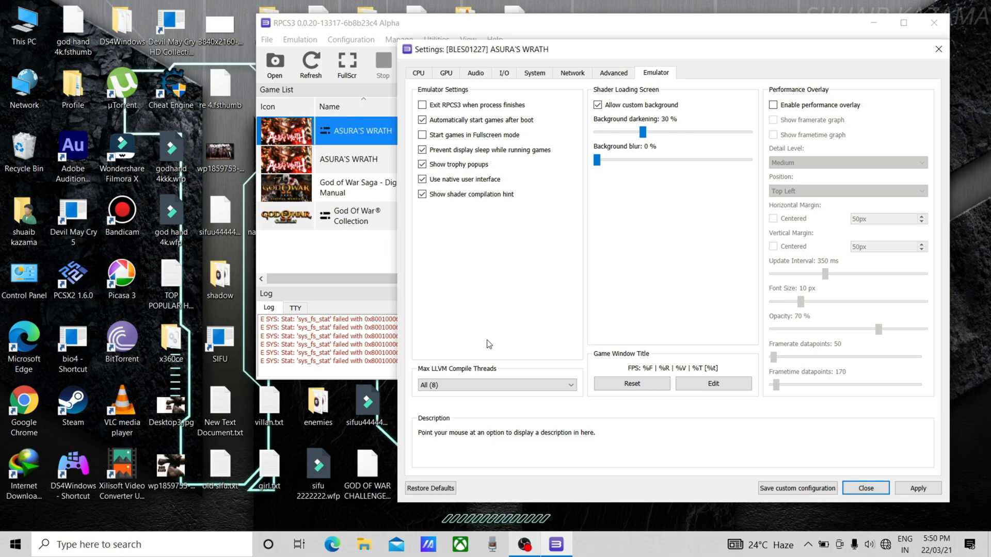
pyautogui.moveTo(899, 503)
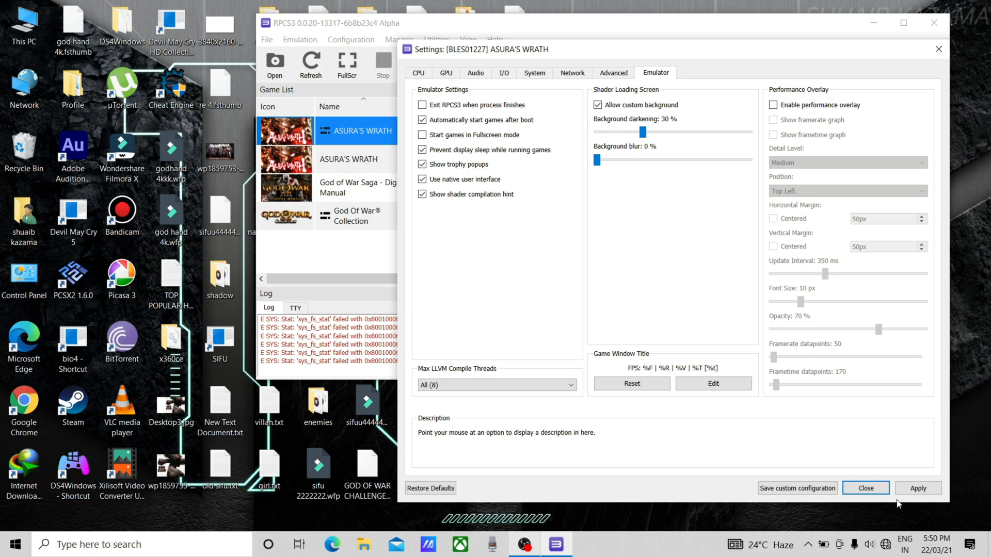
pyautogui.moveTo(797, 488)
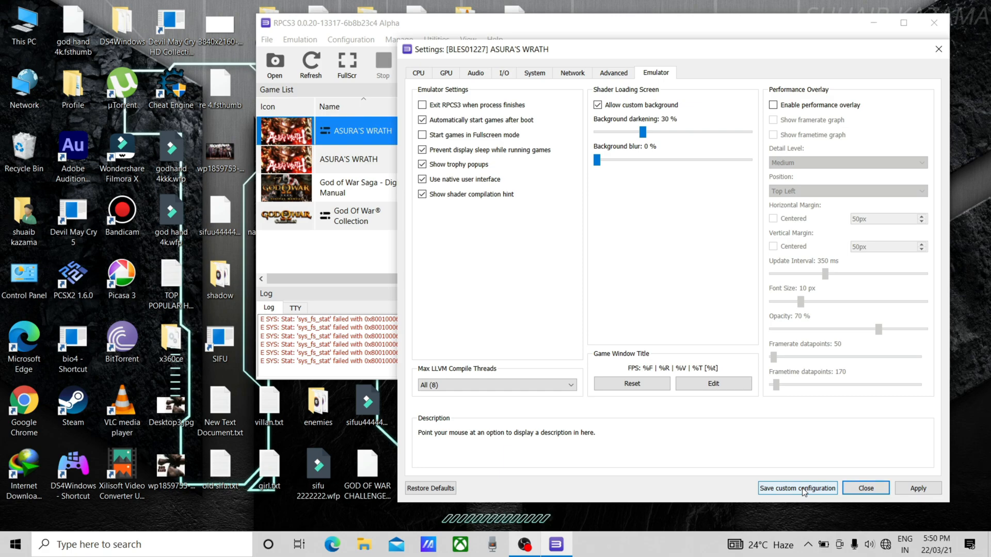
# Save the custom configuration and maximize the booting Asura's Wrath game window.
pyautogui.click(865, 488)
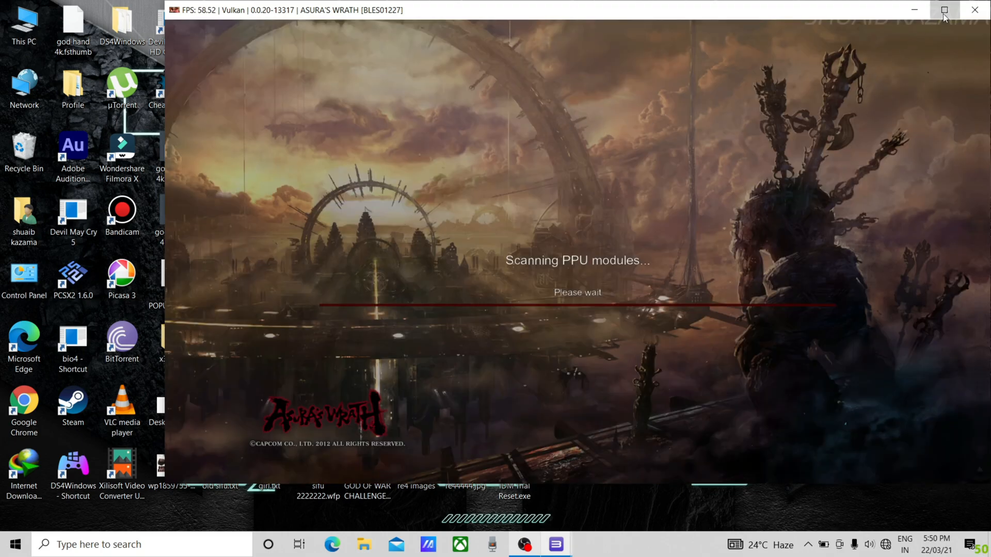
pyautogui.click(945, 10)
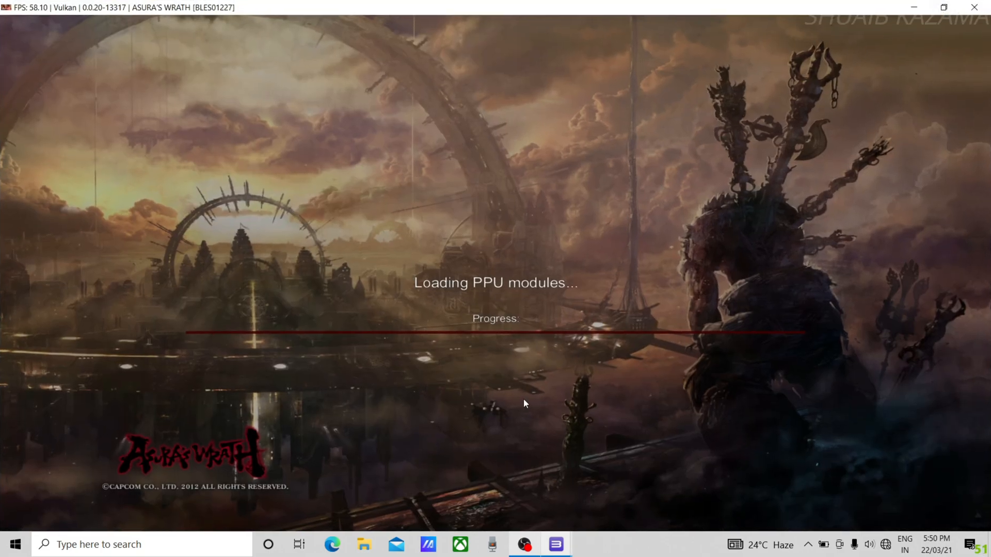